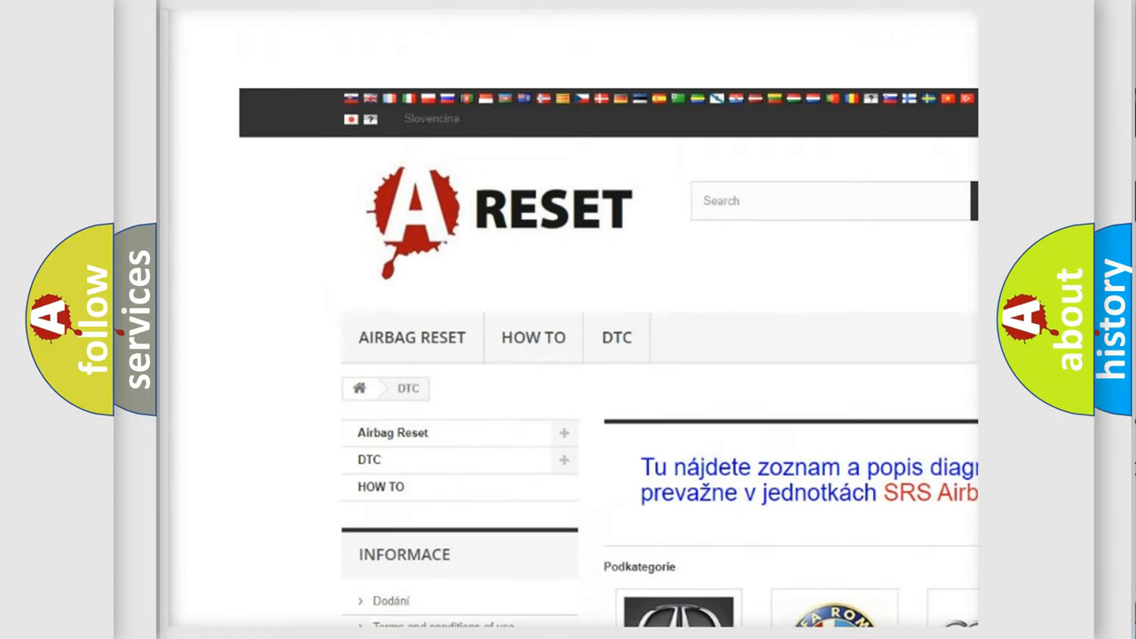
Go to the GMC DTC page and scroll through its diagnostic trouble codes list
scroll(down, 3)
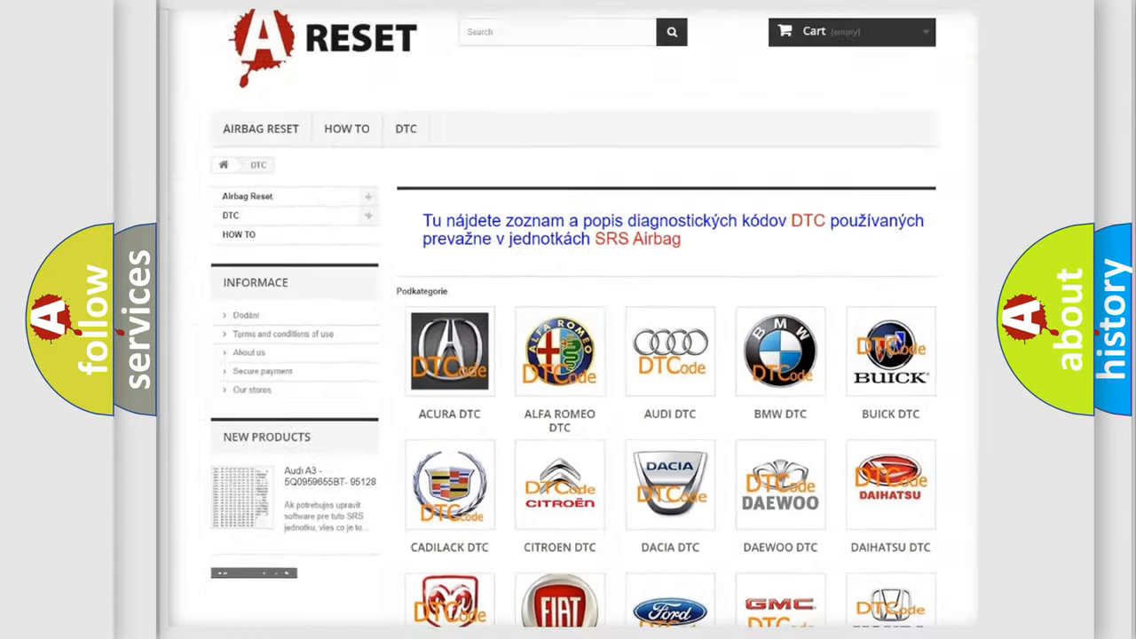
scroll(down, 3)
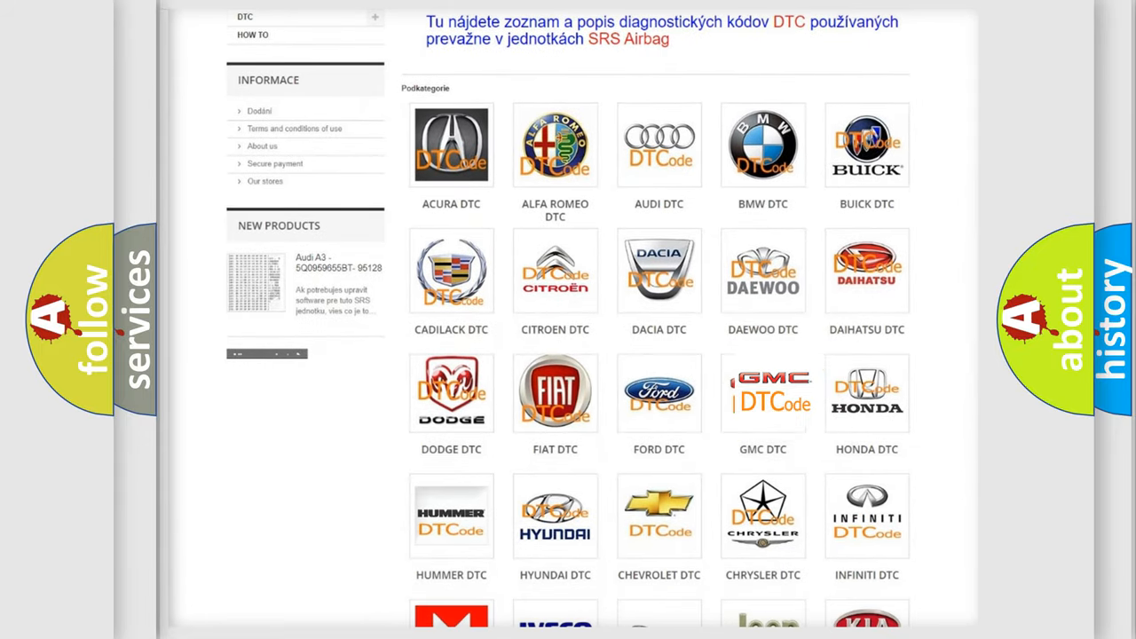
click(763, 392)
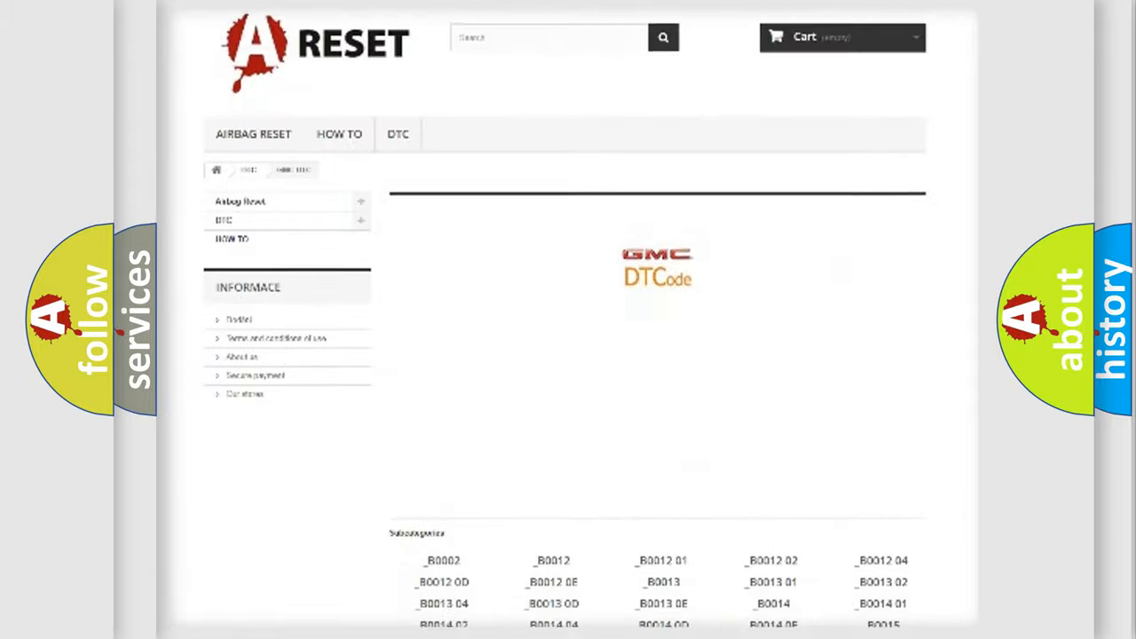
scroll(down, 3)
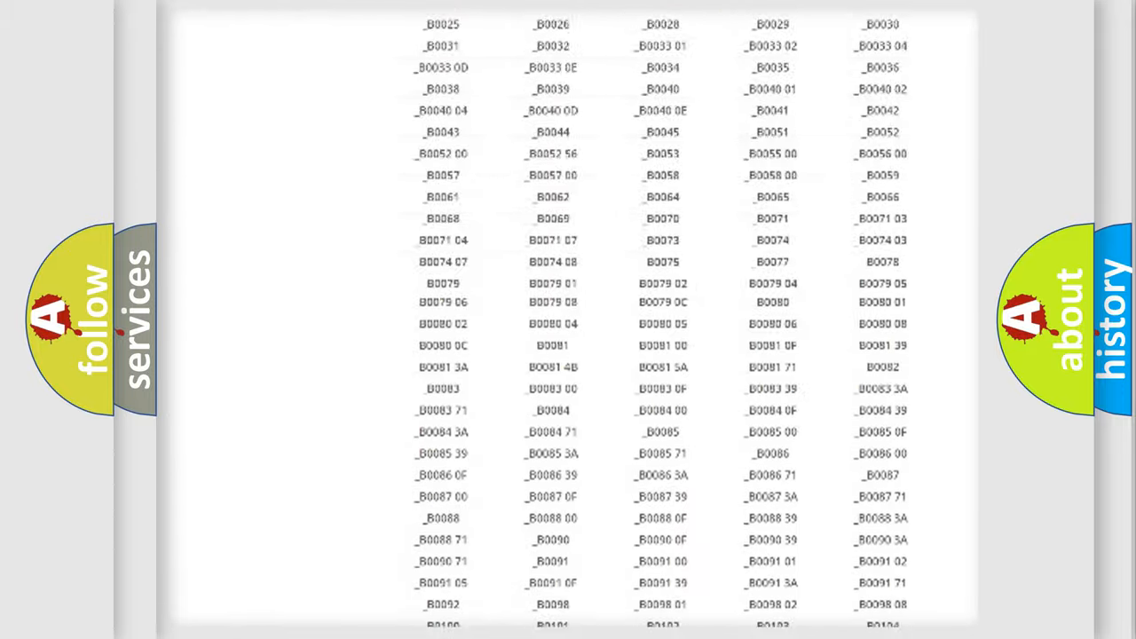